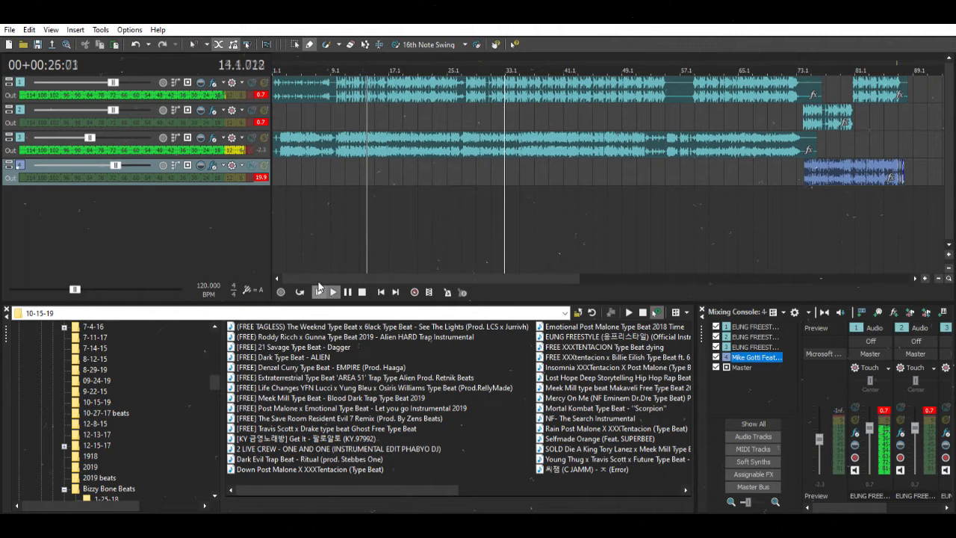
pyautogui.click(332, 291)
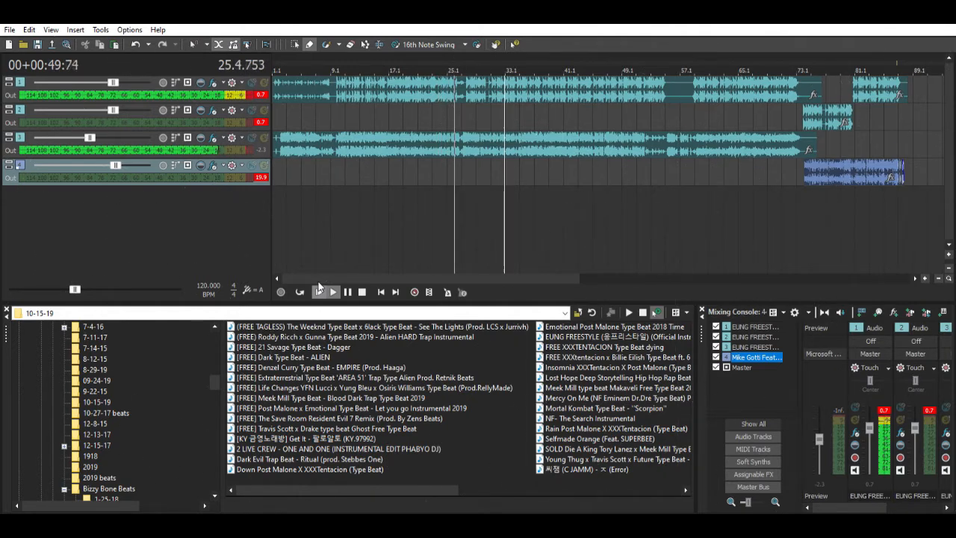
pyautogui.click(331, 291)
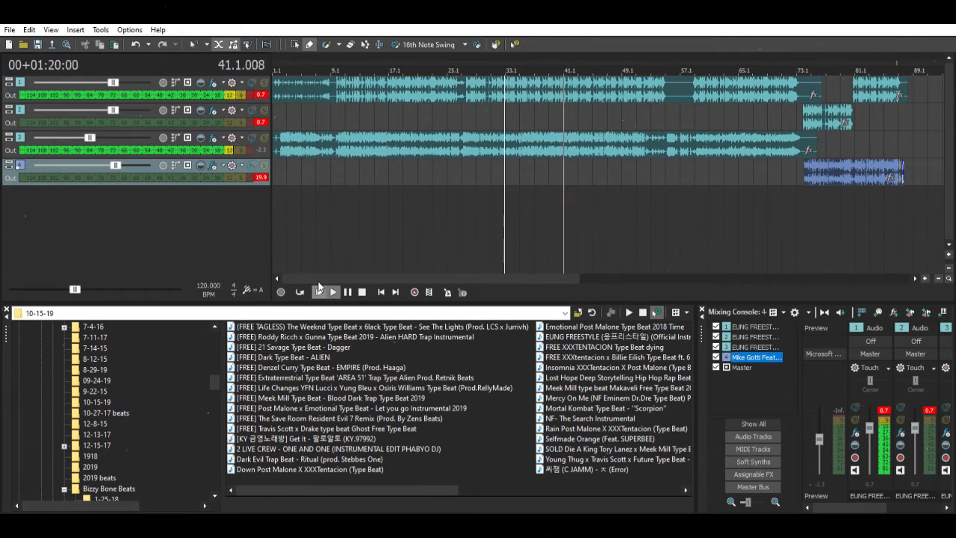
pyautogui.click(331, 292)
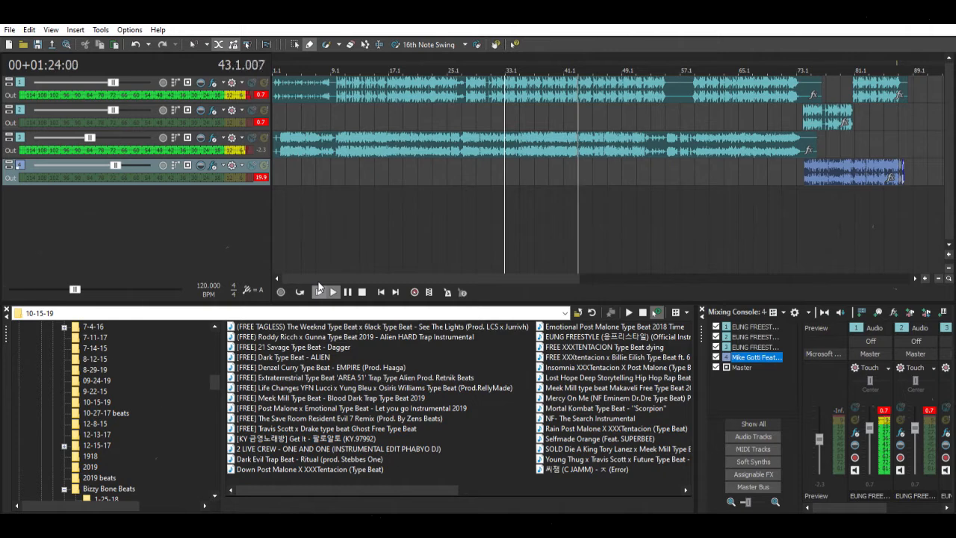
pyautogui.click(331, 292)
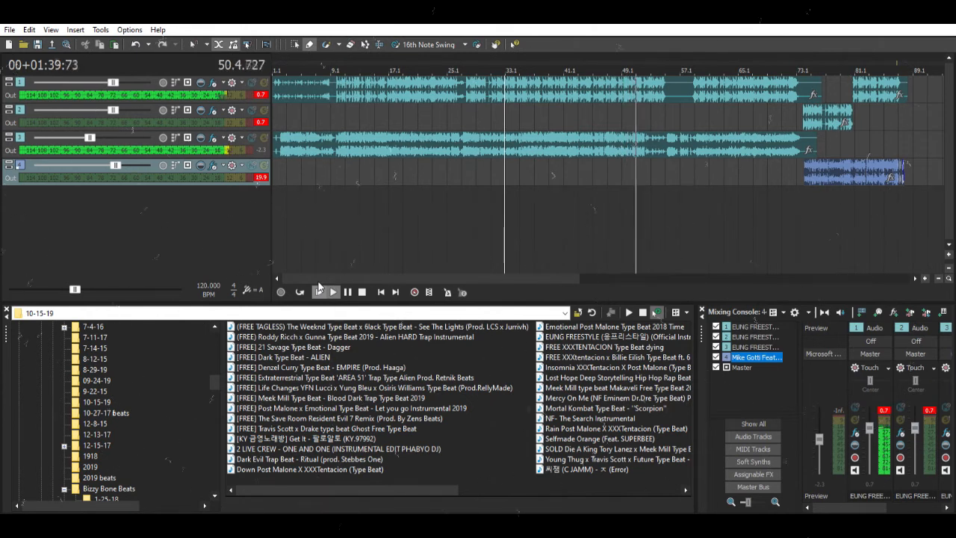
pyautogui.click(332, 291)
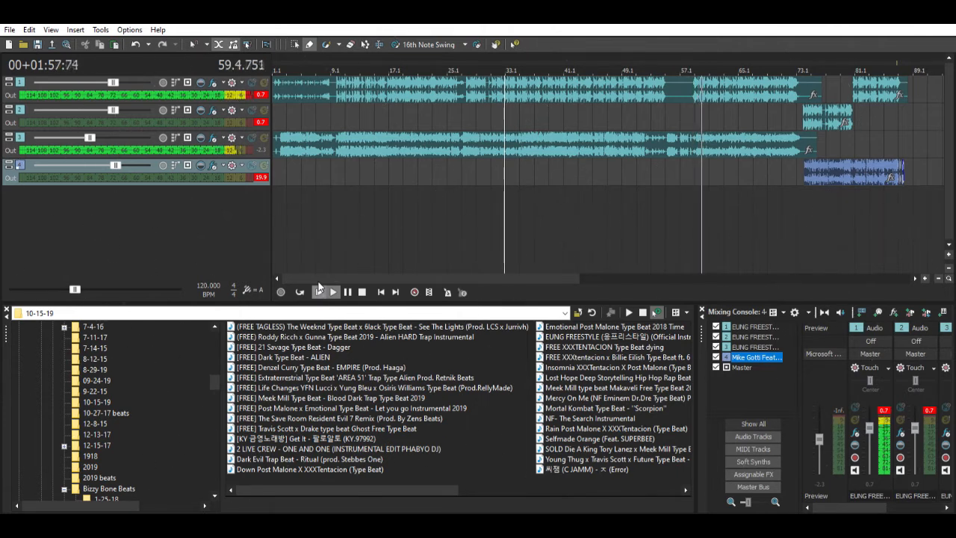
pyautogui.click(332, 291)
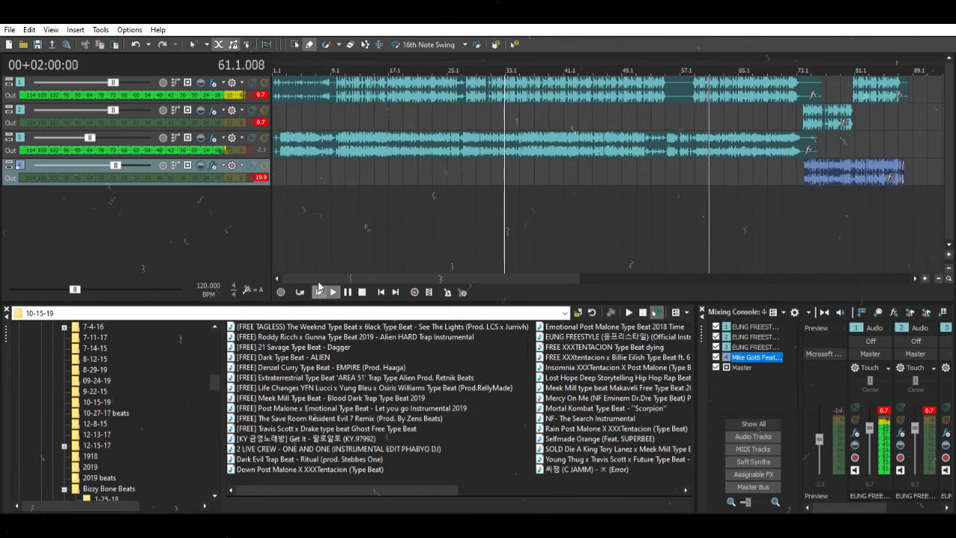
pyautogui.click(332, 291)
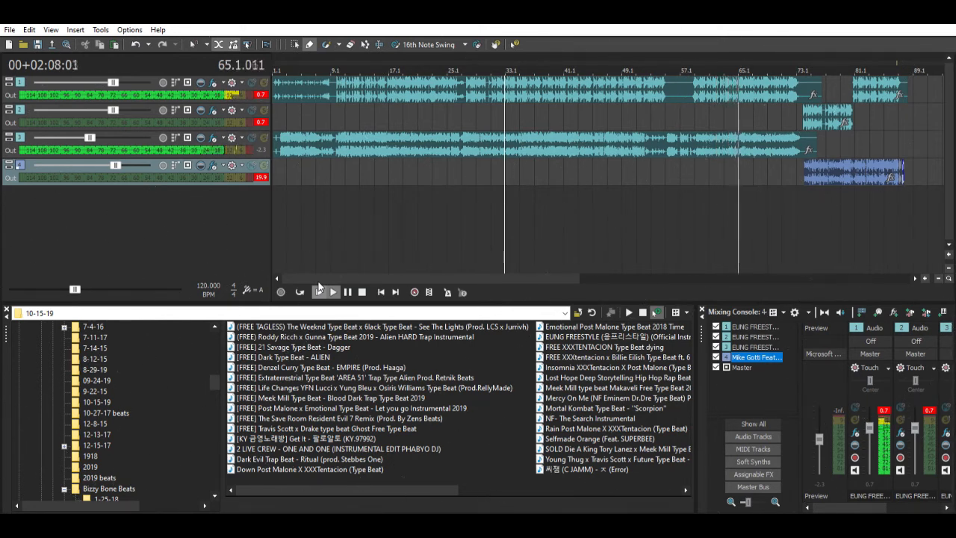
pyautogui.click(332, 291)
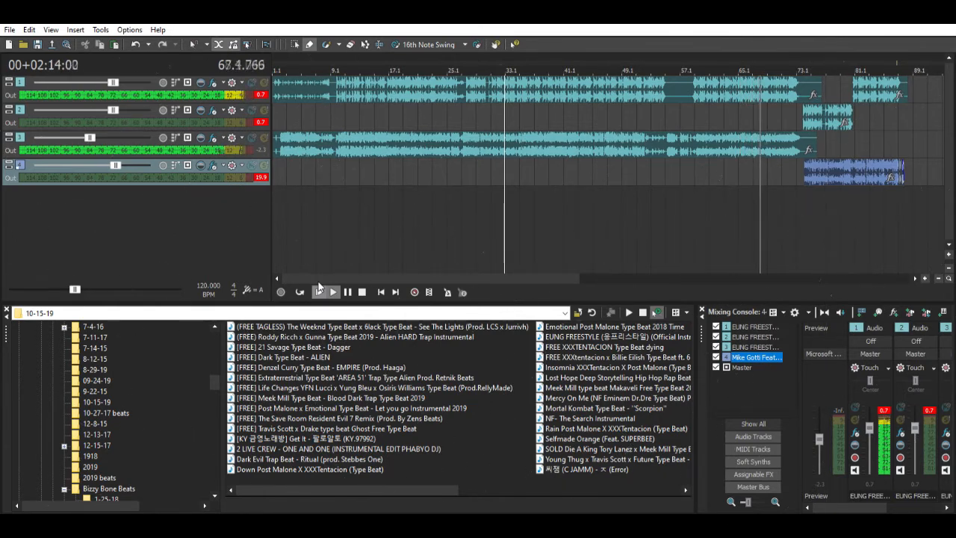
pyautogui.click(332, 291)
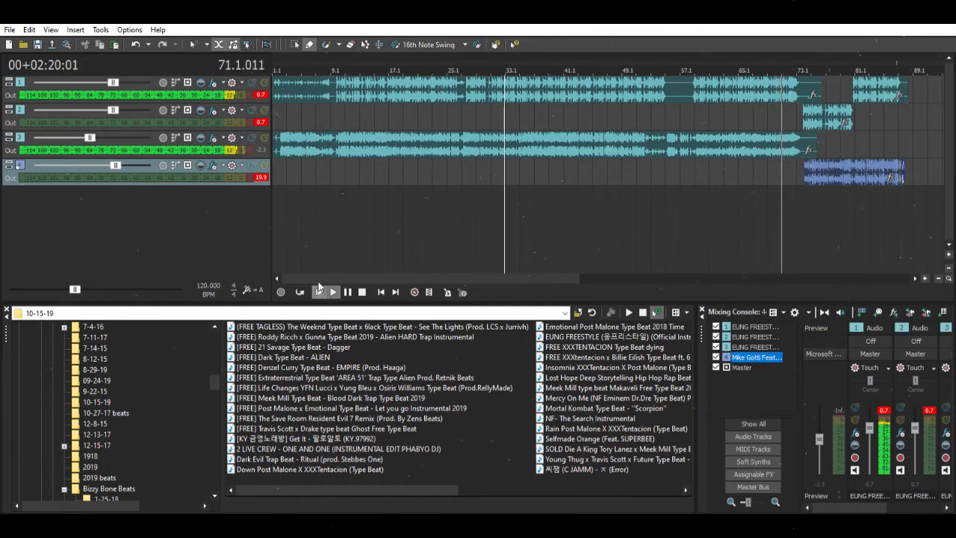
pyautogui.click(331, 291)
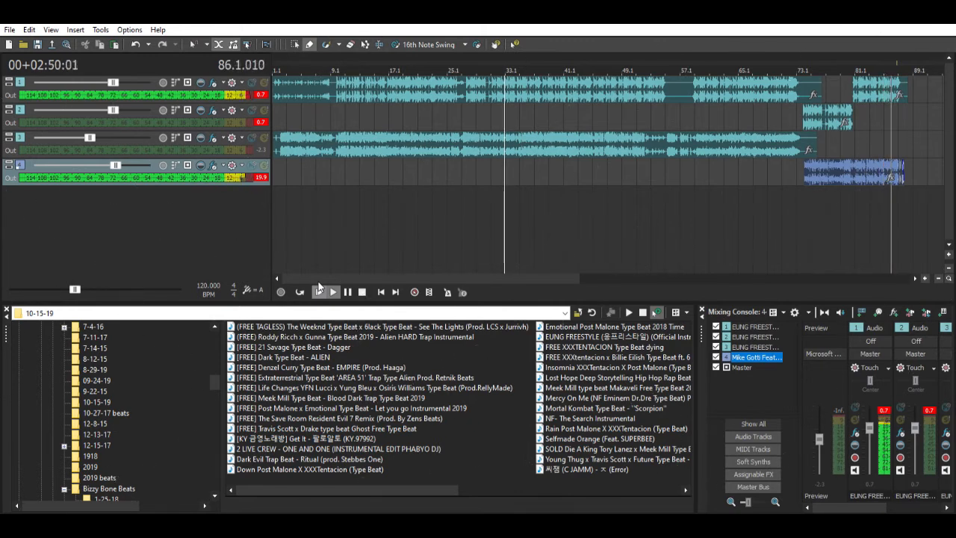
pyautogui.click(332, 291)
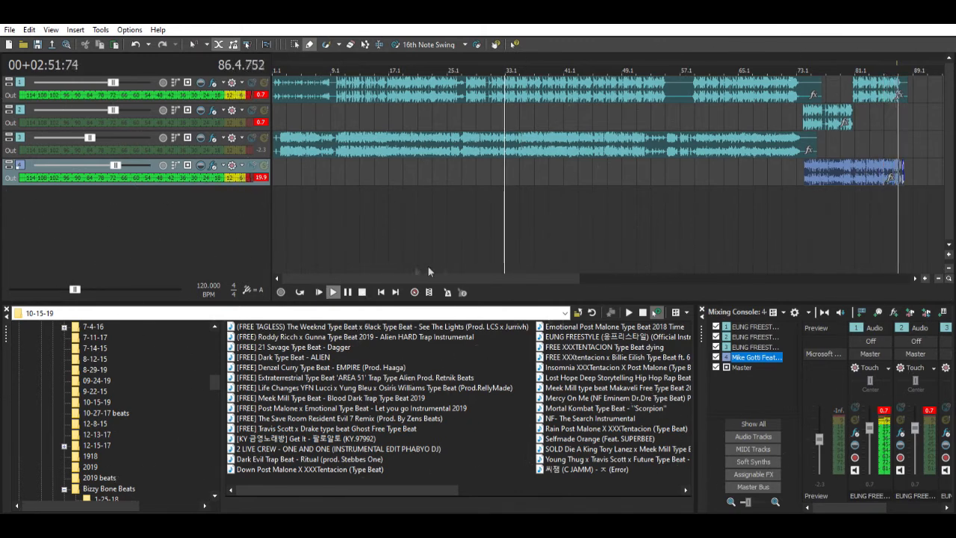